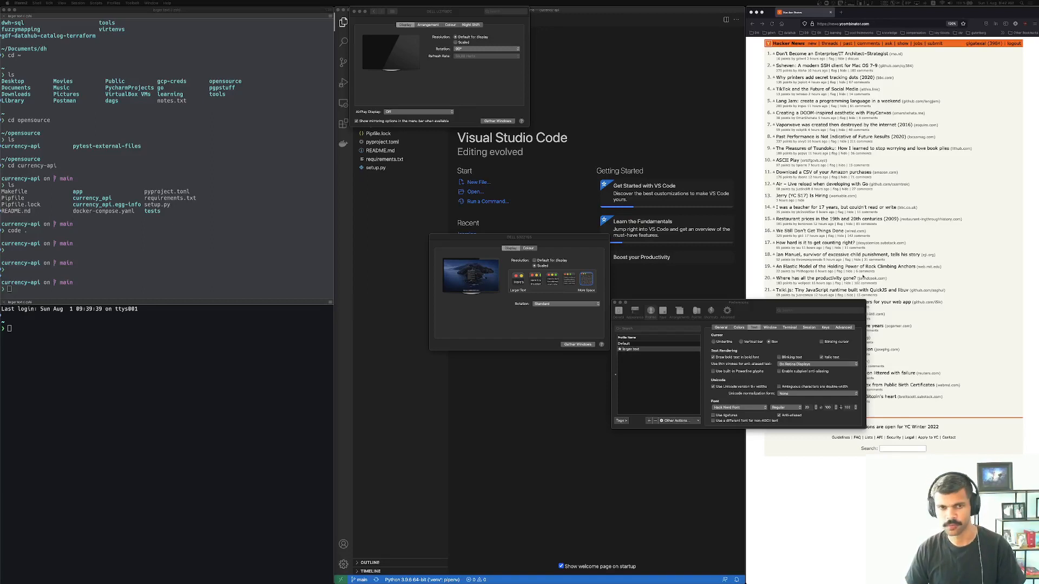
mouse_move(576, 196)
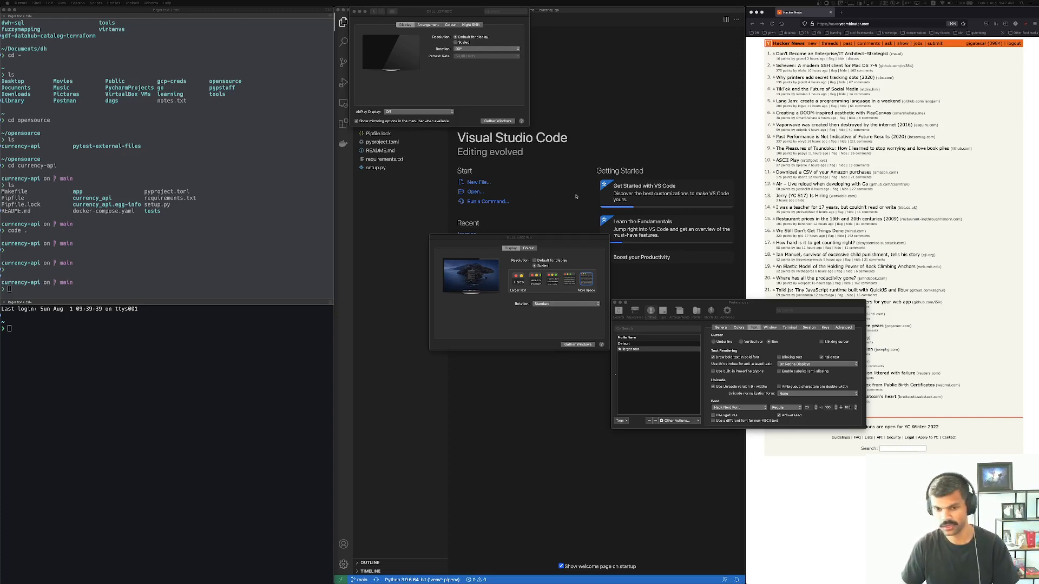
mouse_move(547, 177)
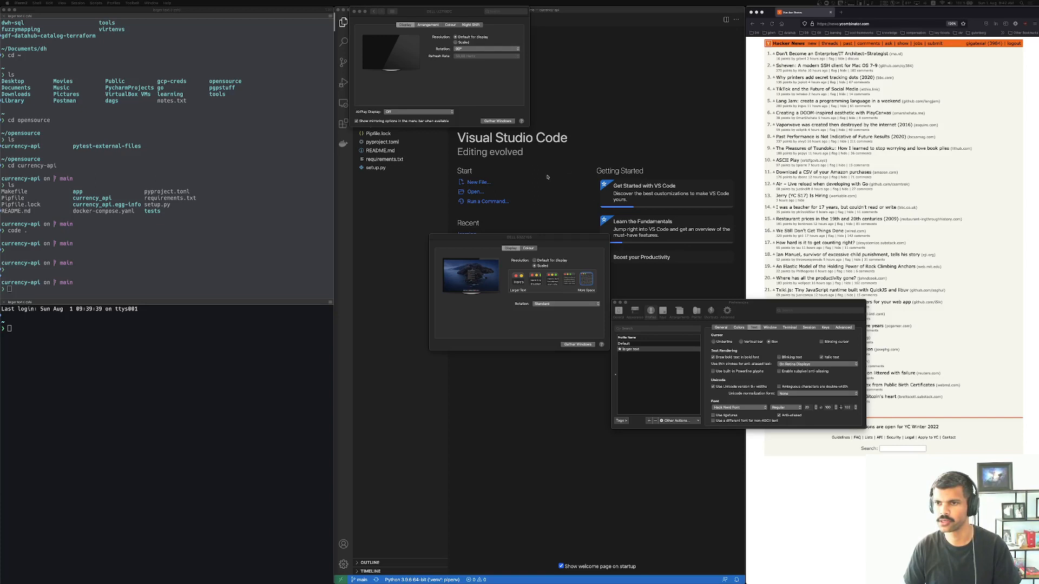
mouse_move(401, 77)
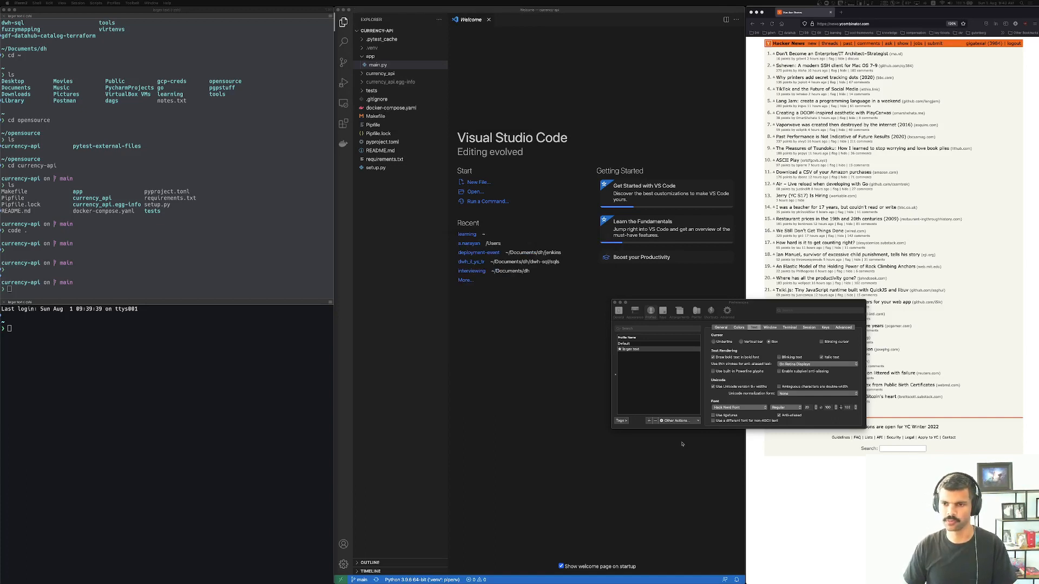
mouse_move(715, 221)
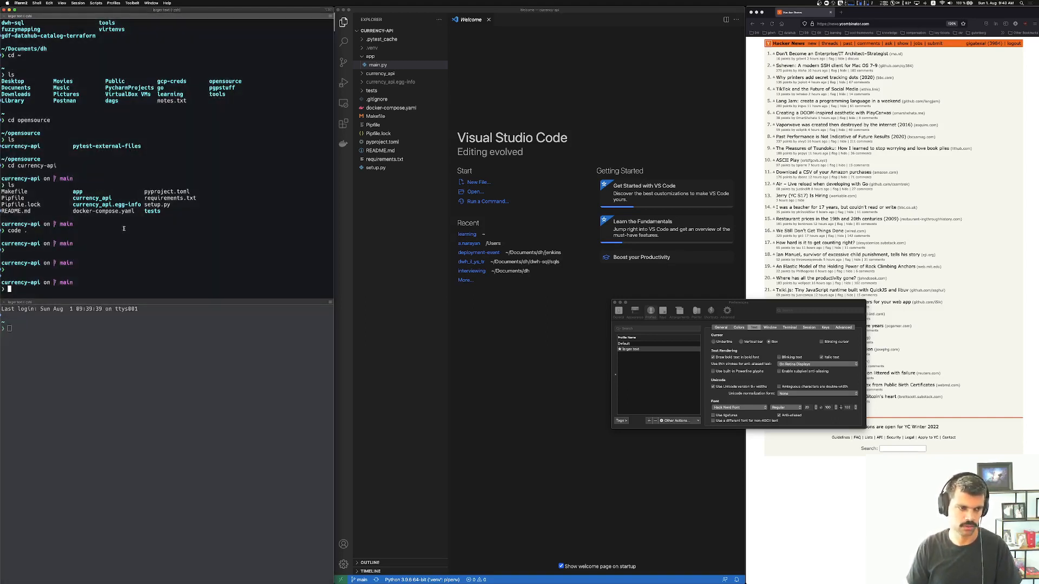
mouse_move(216, 248)
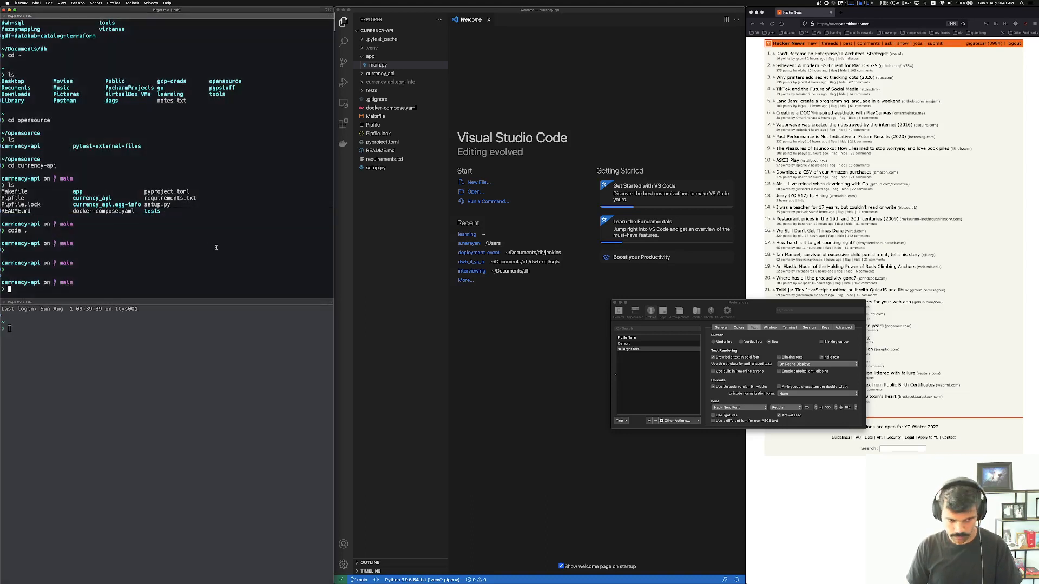
mouse_move(648, 361)
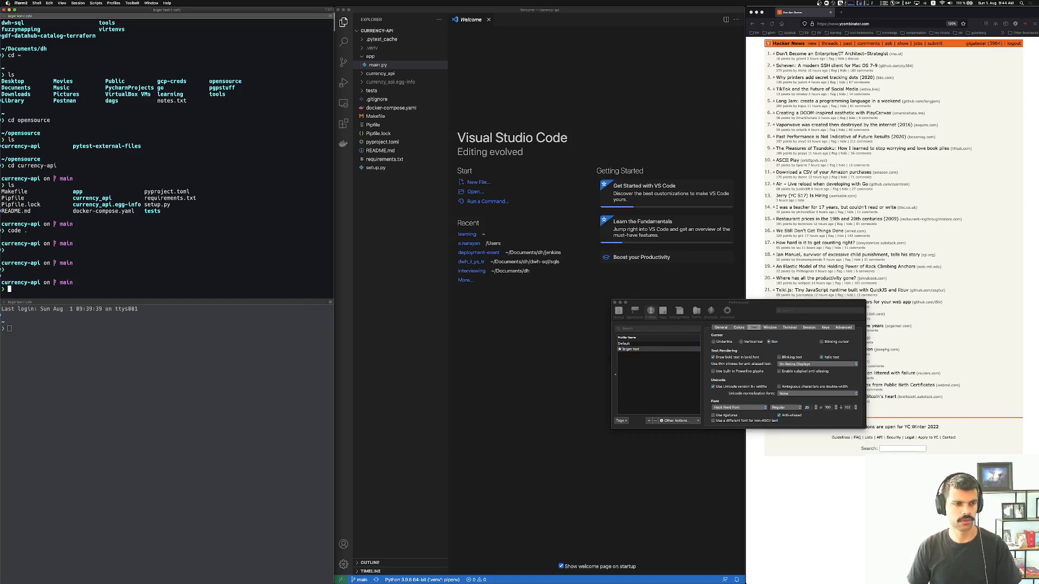
Review the Displays settings from the Apple menu, then close the floating preference windows
click(4, 3)
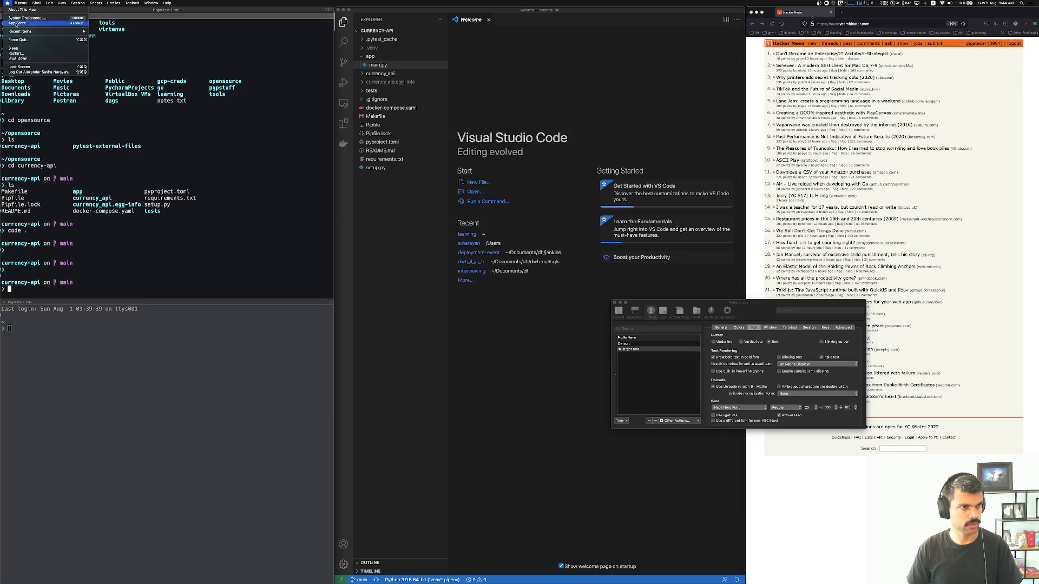
click(26, 17)
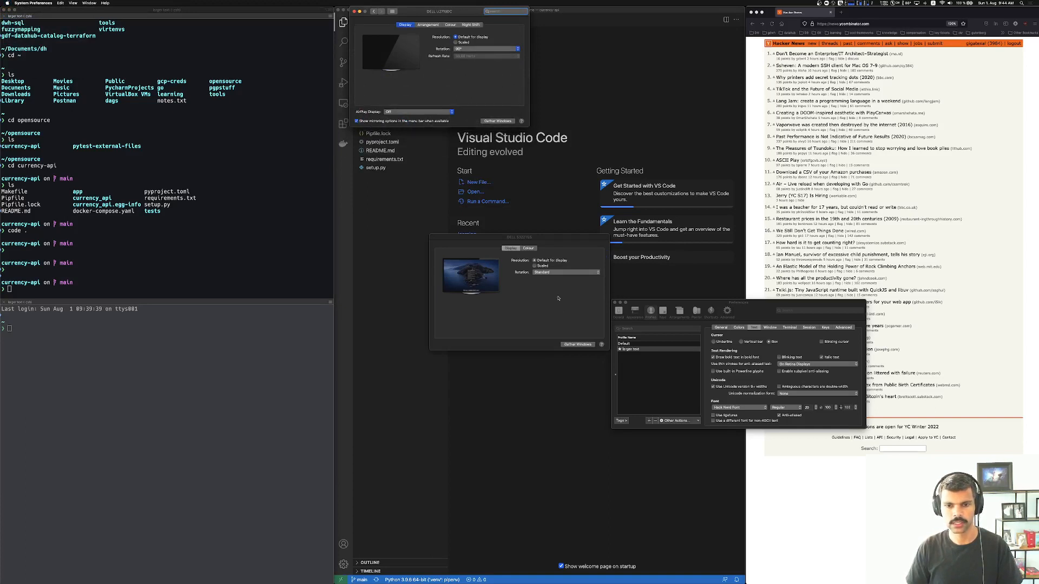
click(535, 266)
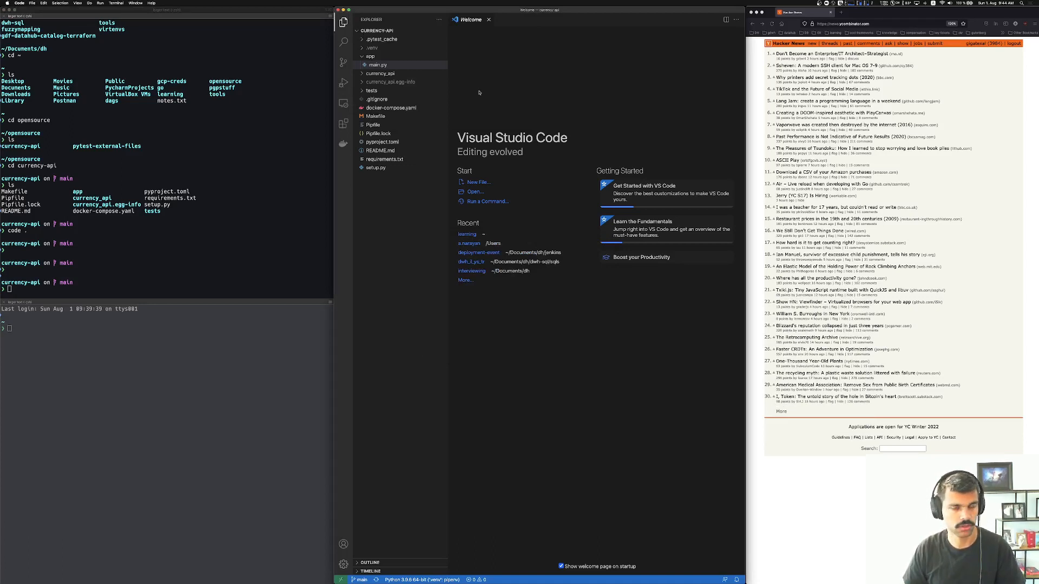
mouse_move(543, 71)
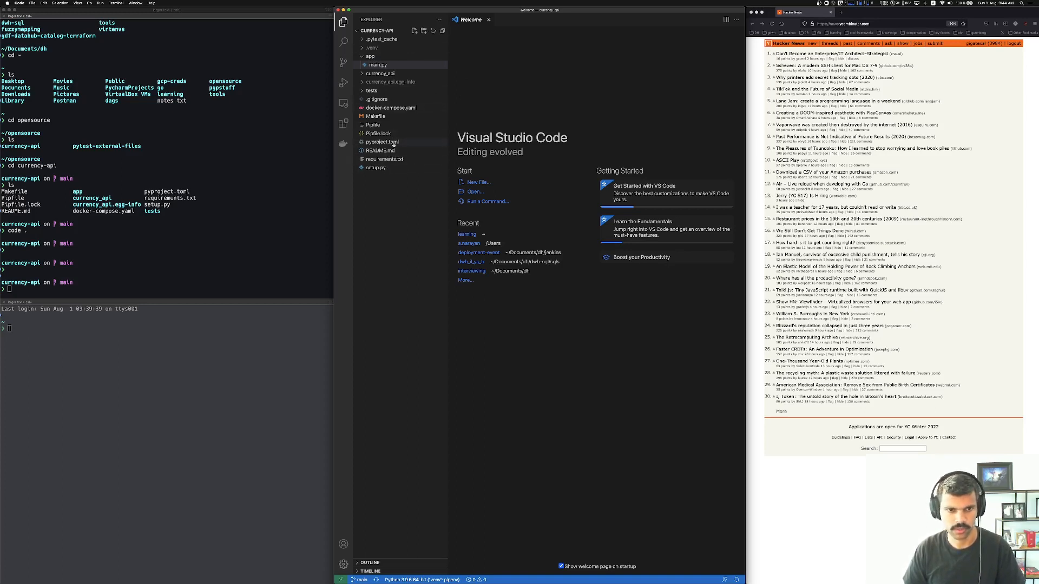
View the currency-api setup.py, then open app/main.py and place the cursor in it
click(375, 168)
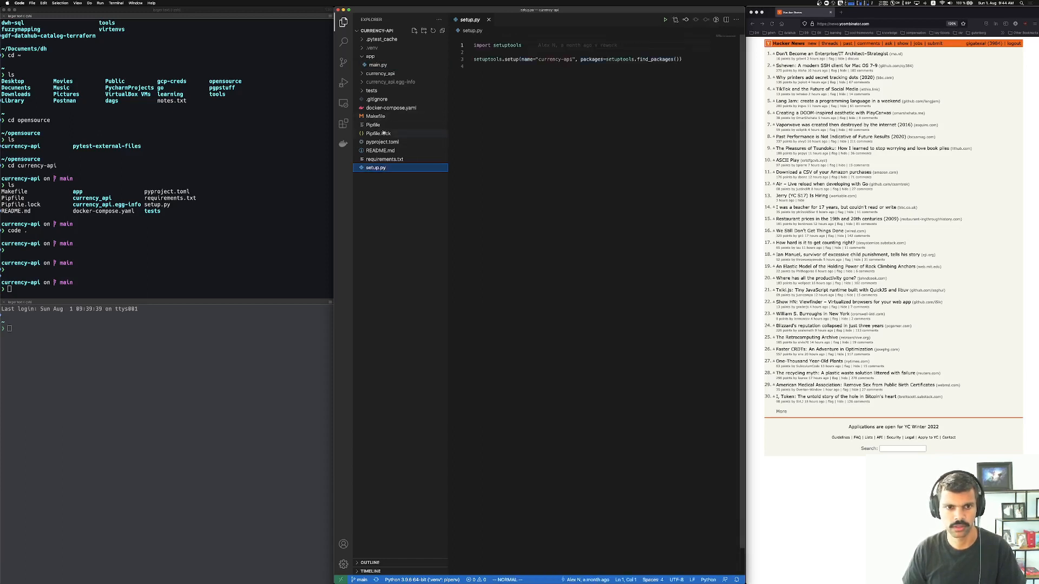
click(377, 64)
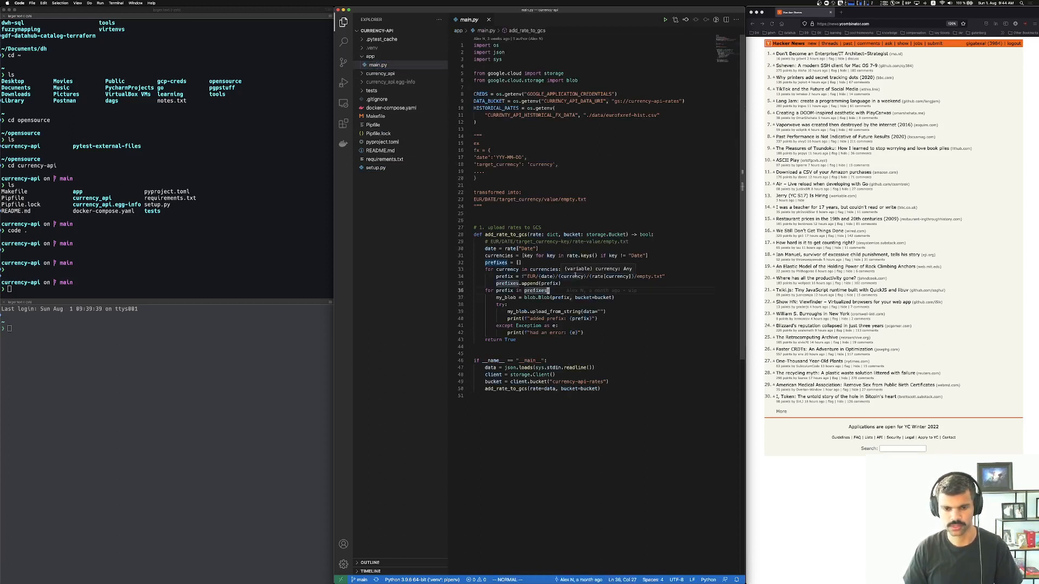
click(550, 129)
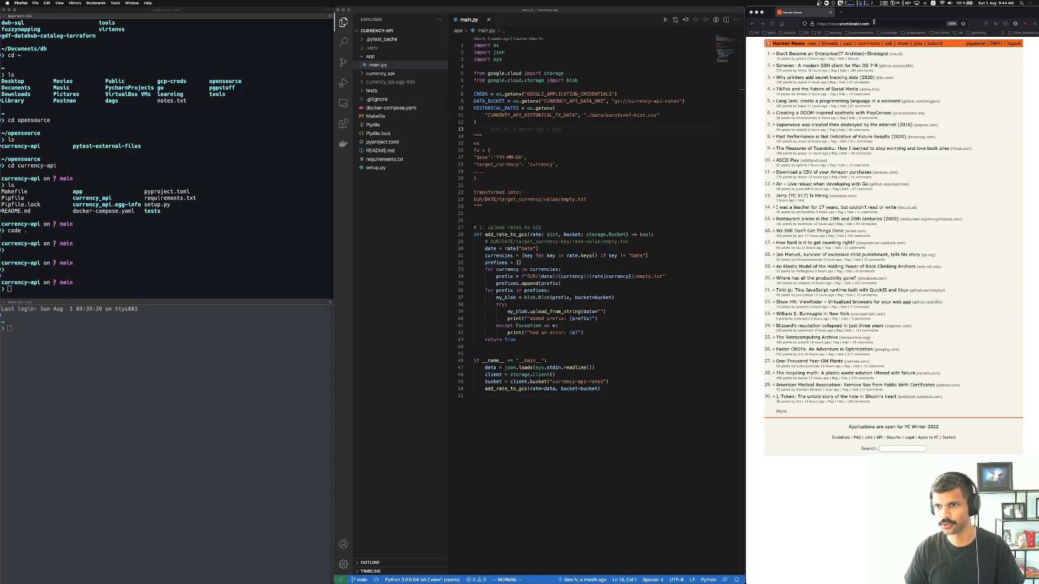
Load Stack Overflow's top questions and read the aria-label clicking question
click(855, 23)
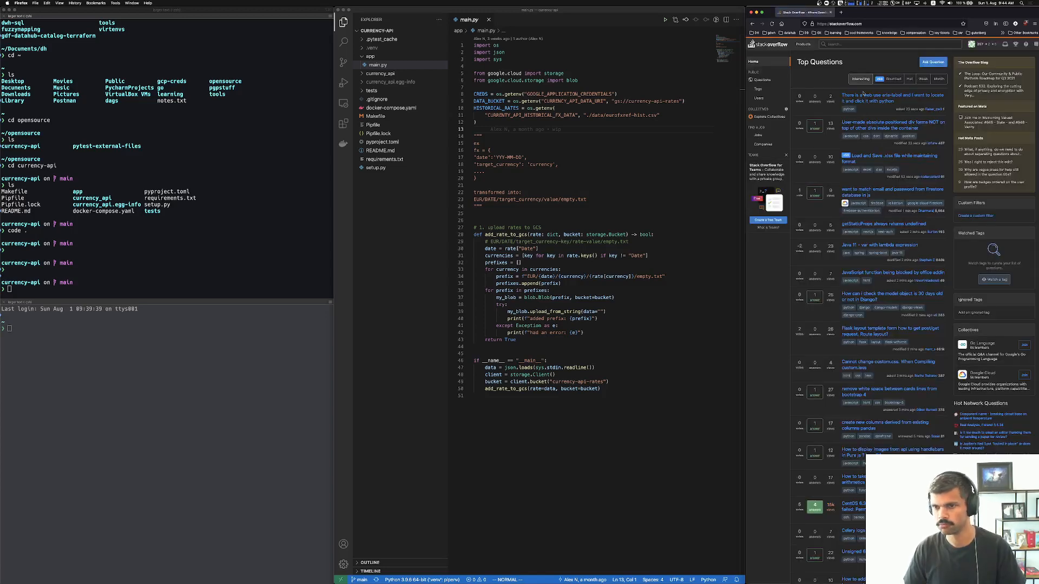
click(888, 98)
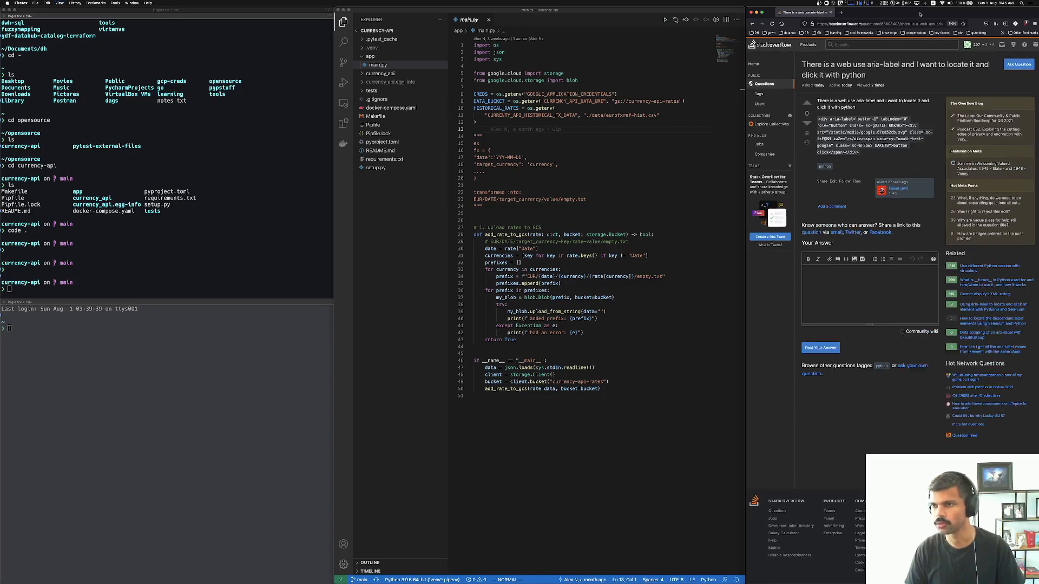
scroll(down, 3)
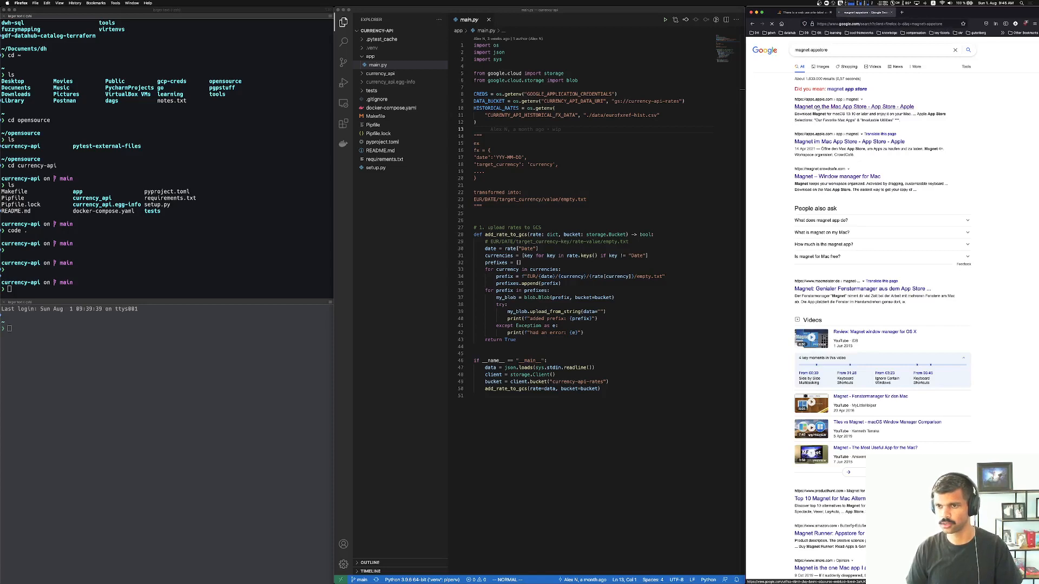
click(853, 106)
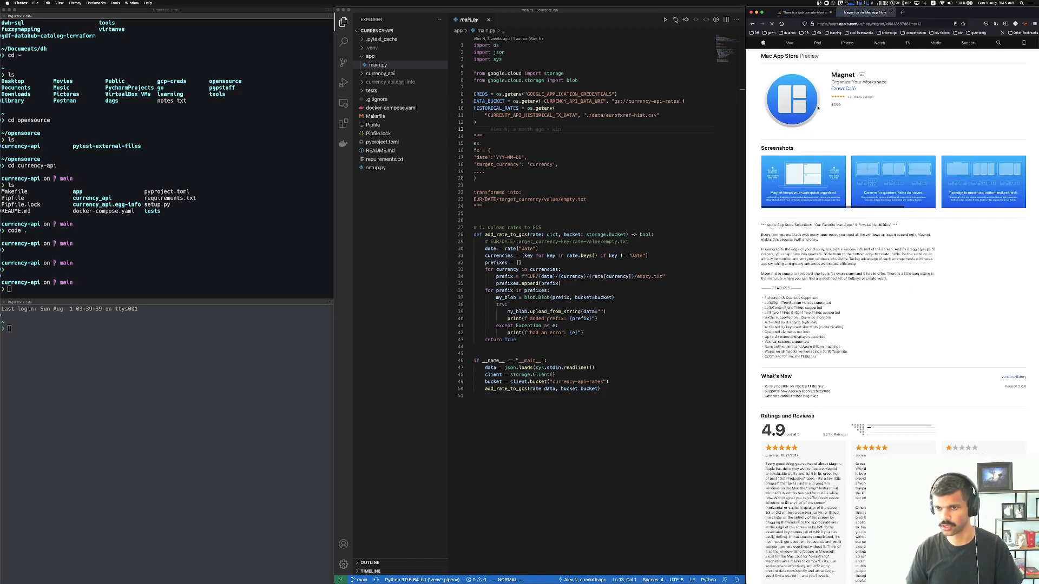
scroll(down, 3)
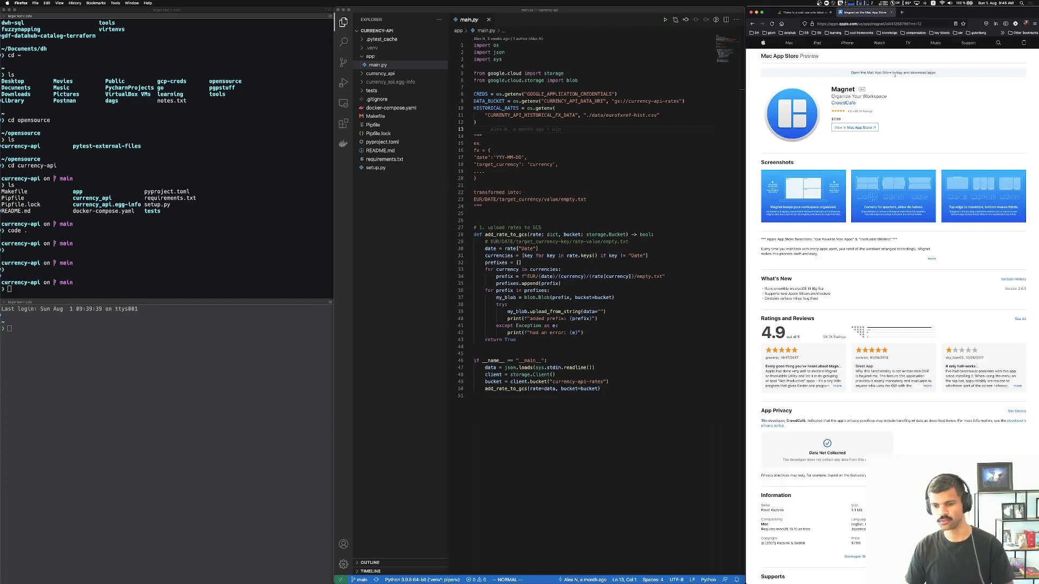
mouse_move(472, 197)
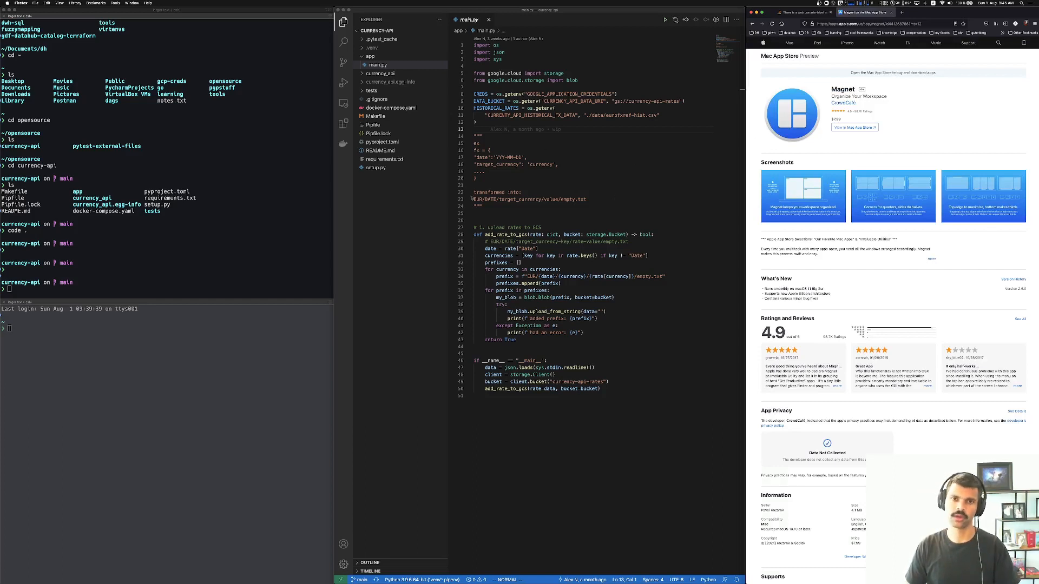
mouse_move(498, 179)
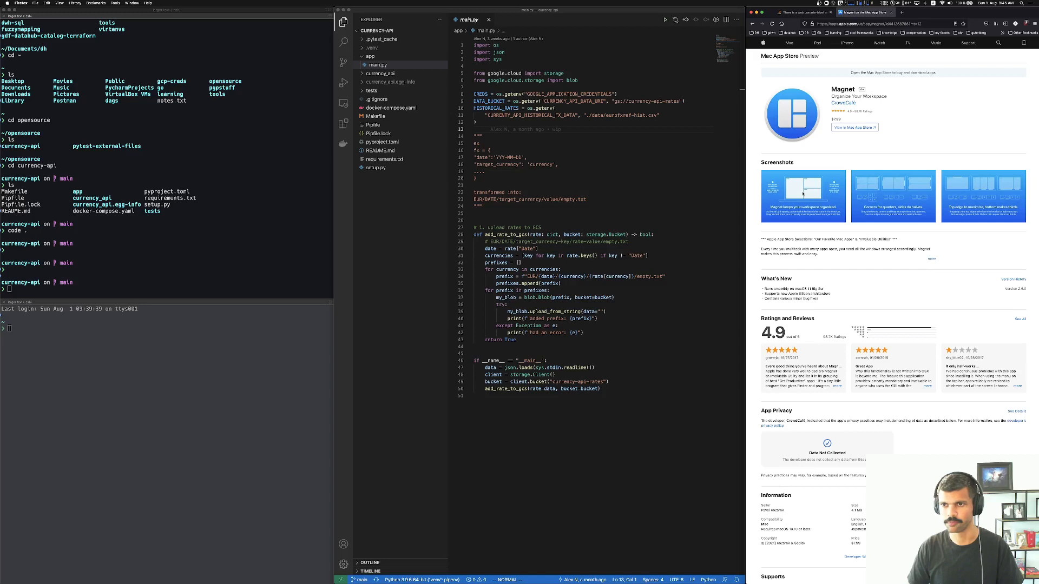
mouse_move(813, 186)
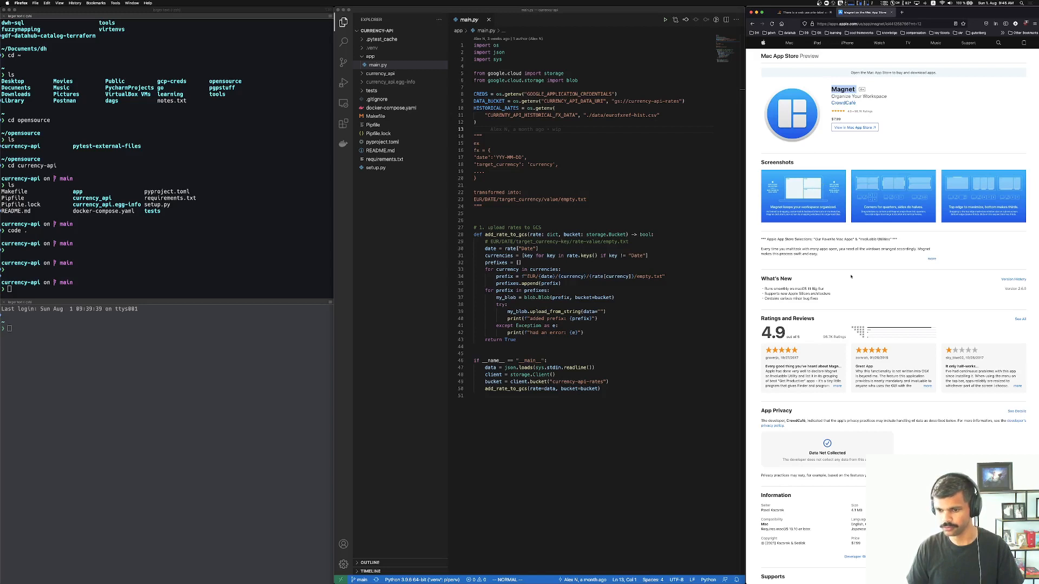
mouse_move(858, 63)
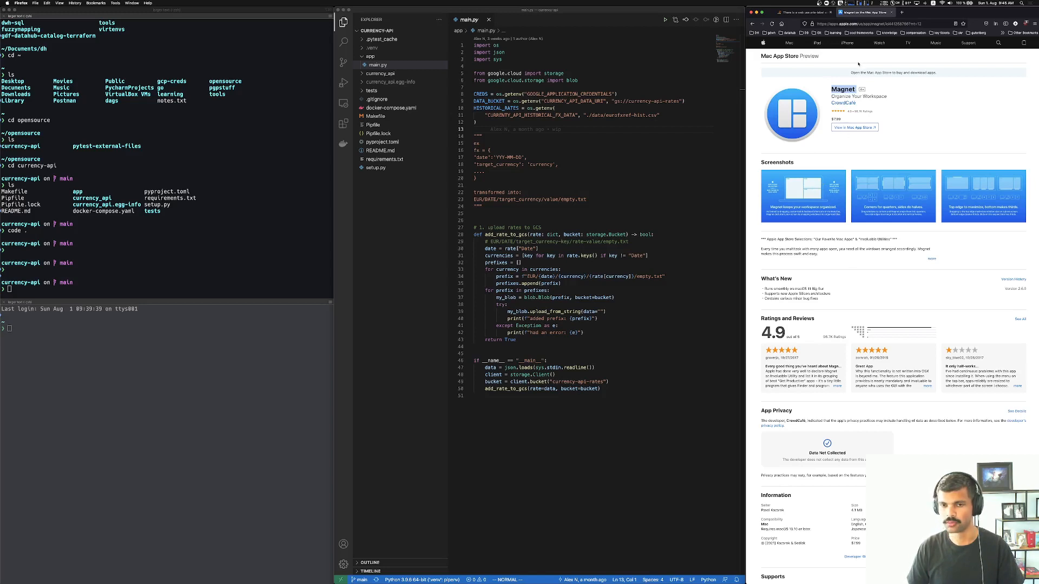
mouse_move(764, 137)
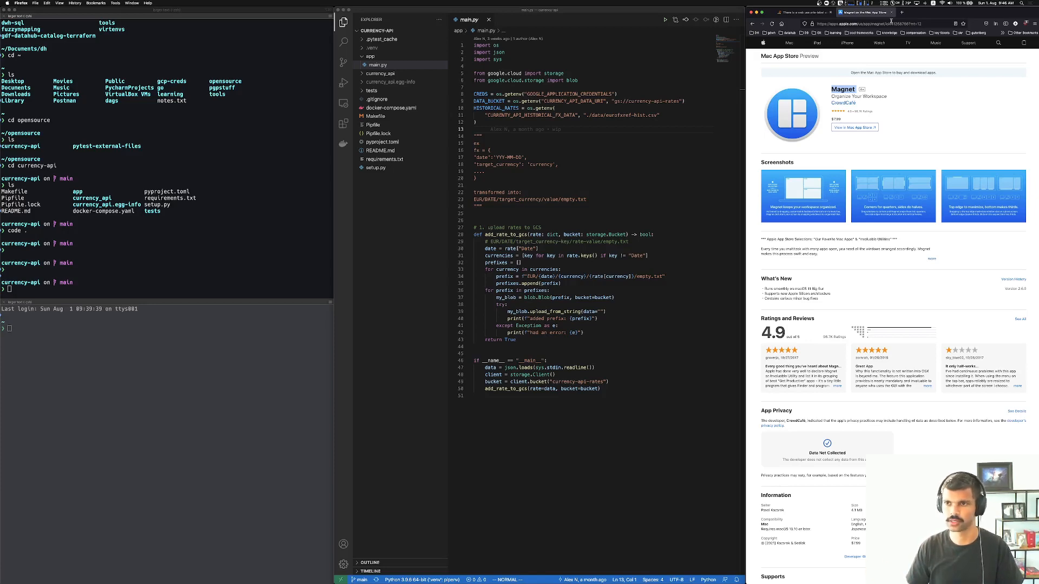
click(805, 12)
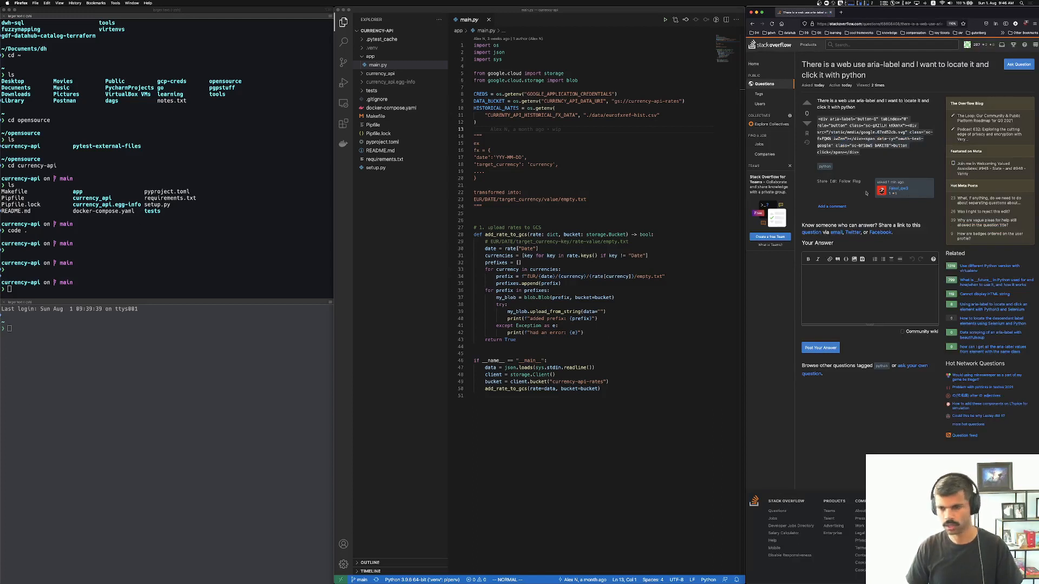
mouse_move(736, 216)
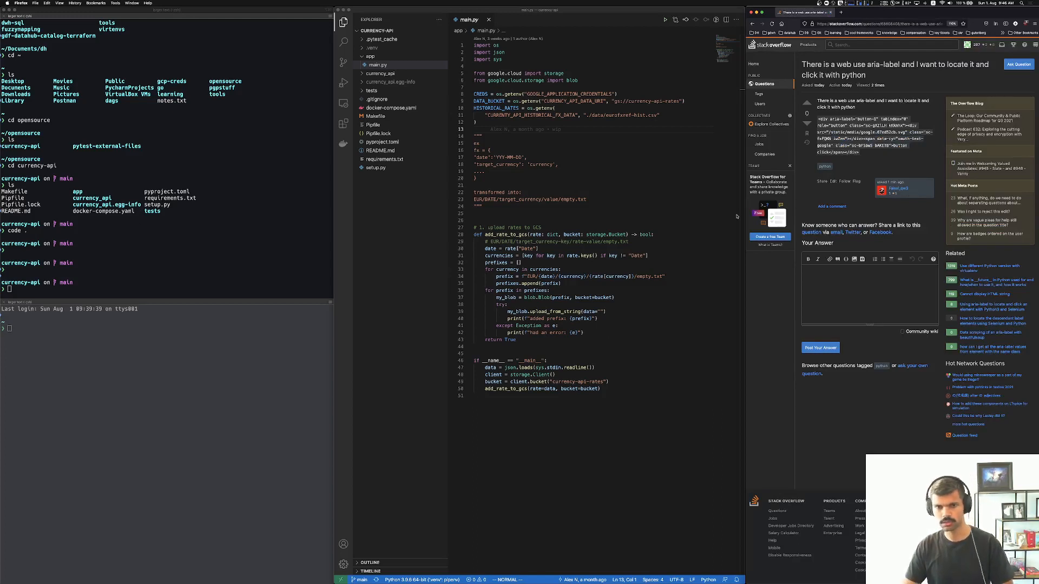
click(121, 232)
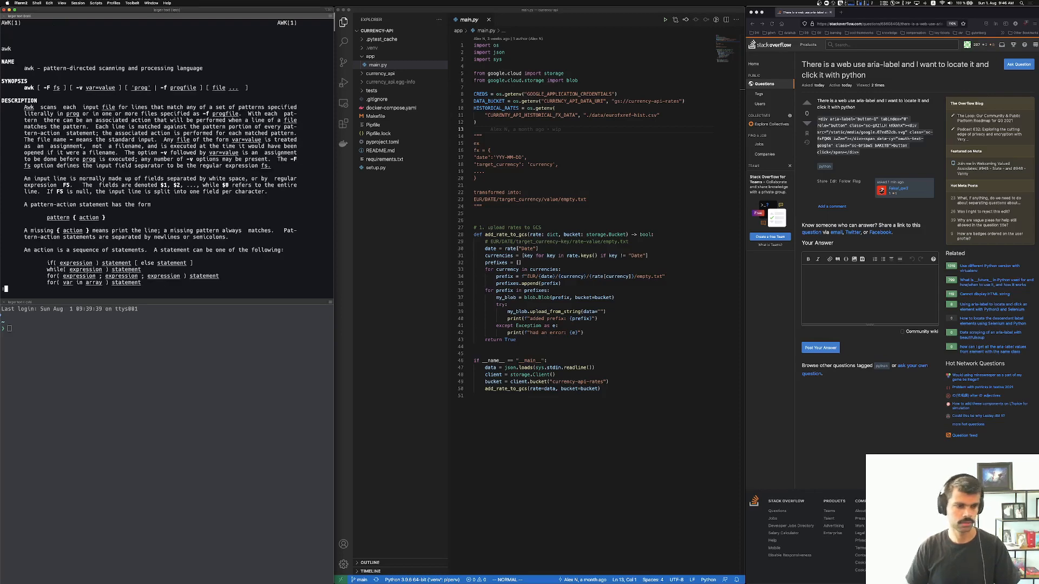
Scroll further through the awk manual and type 'container_ho' in the lower pane
scroll(down, 3)
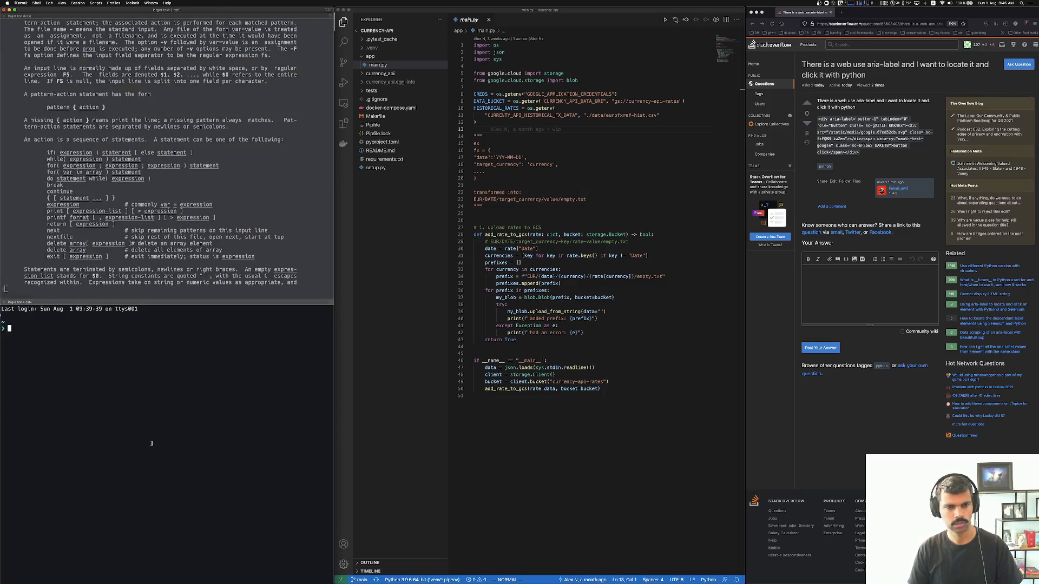
text(container_ho)
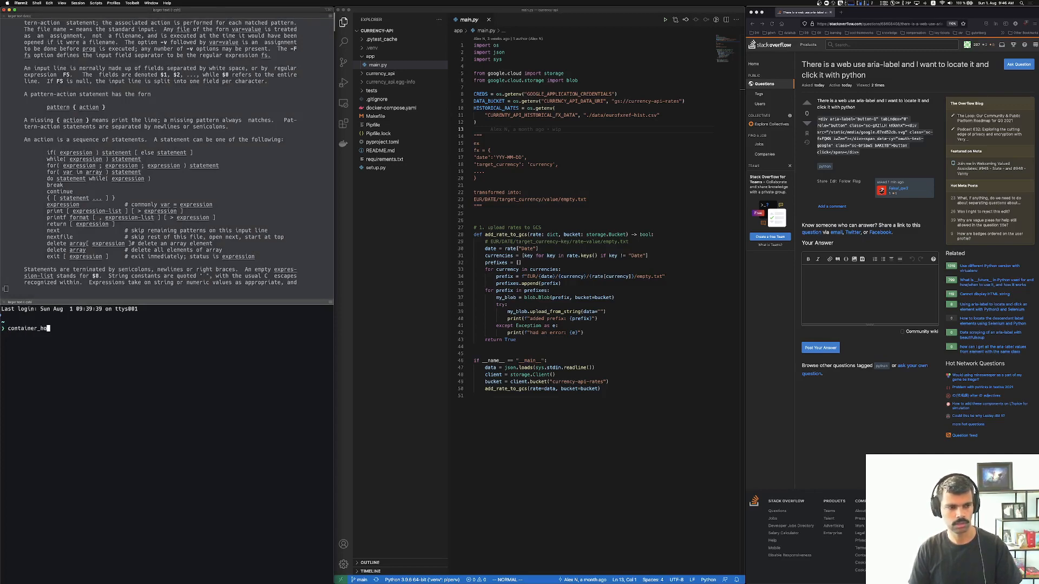